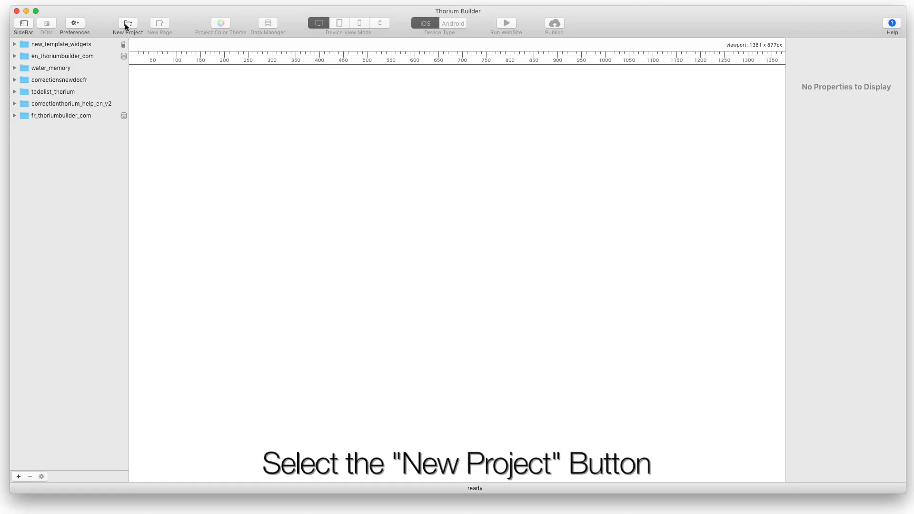
Create a Simple WebApp project named 'myfirstapp' from the WebApp (NavBar) template.
{"action": "left_click", "coordinate": [127, 24]}
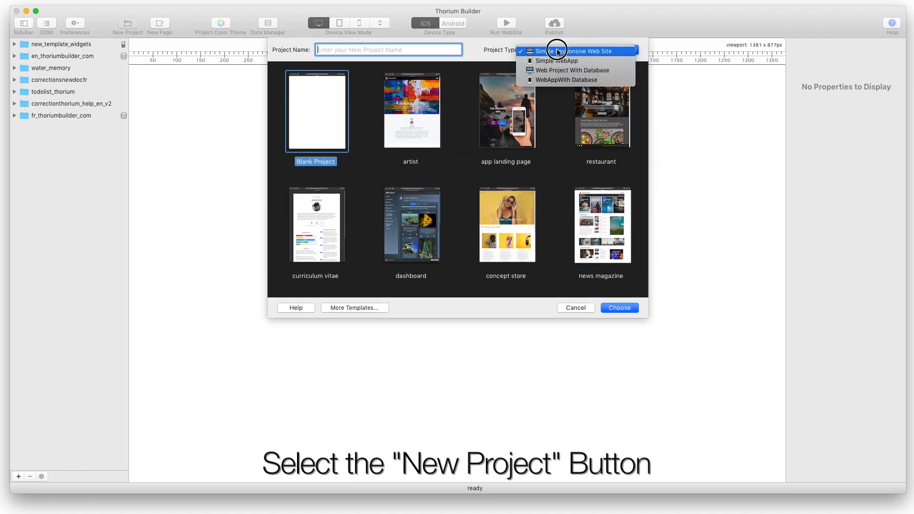
{"action": "mouse_move", "coordinate": [557, 60]}
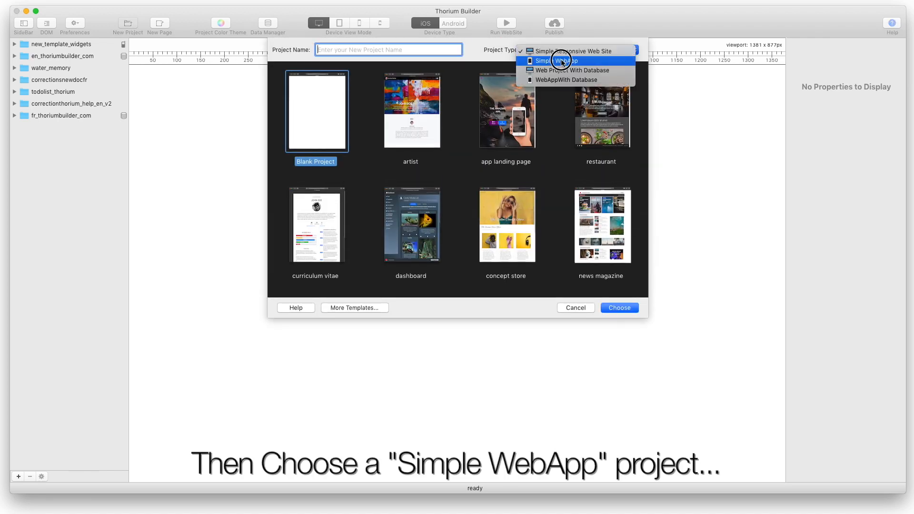
{"action": "left_click", "coordinate": [557, 60]}
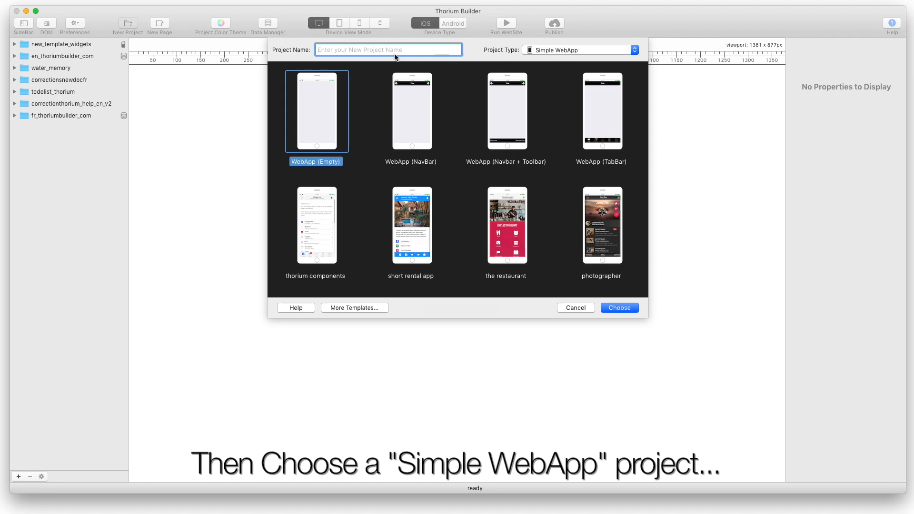
{"action": "type", "text": "m"}
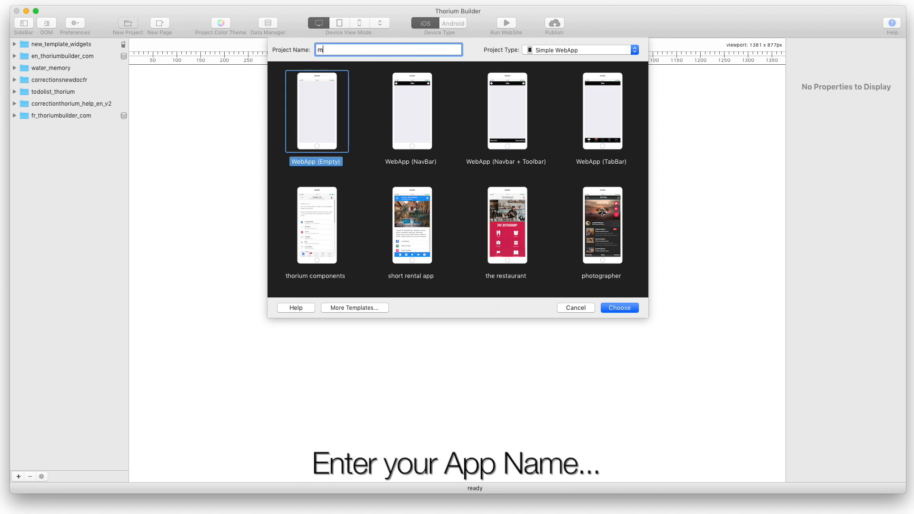
{"action": "type", "text": "yfirs"}
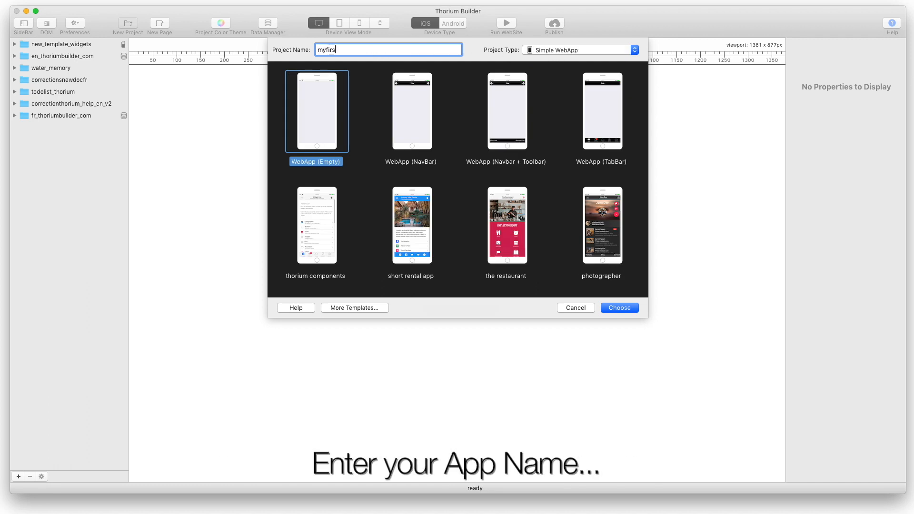
{"action": "type", "text": "tapp"}
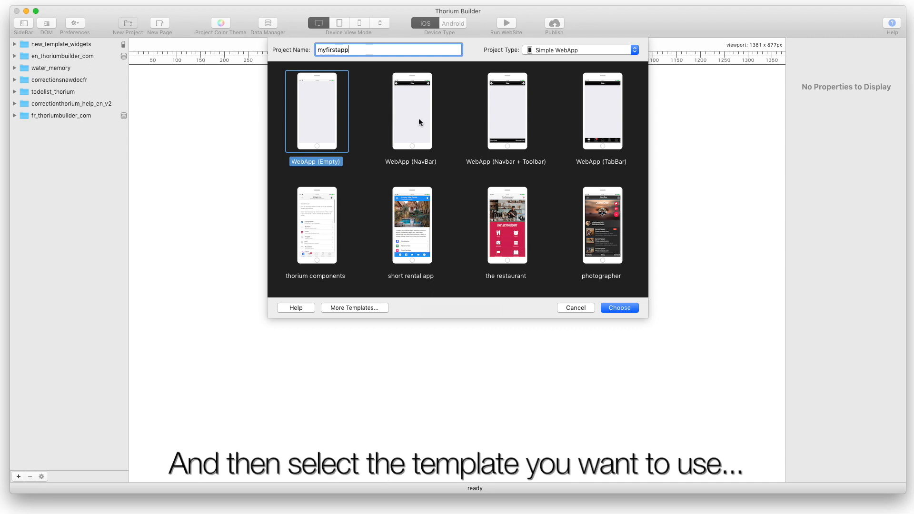
{"action": "left_click", "coordinate": [411, 111]}
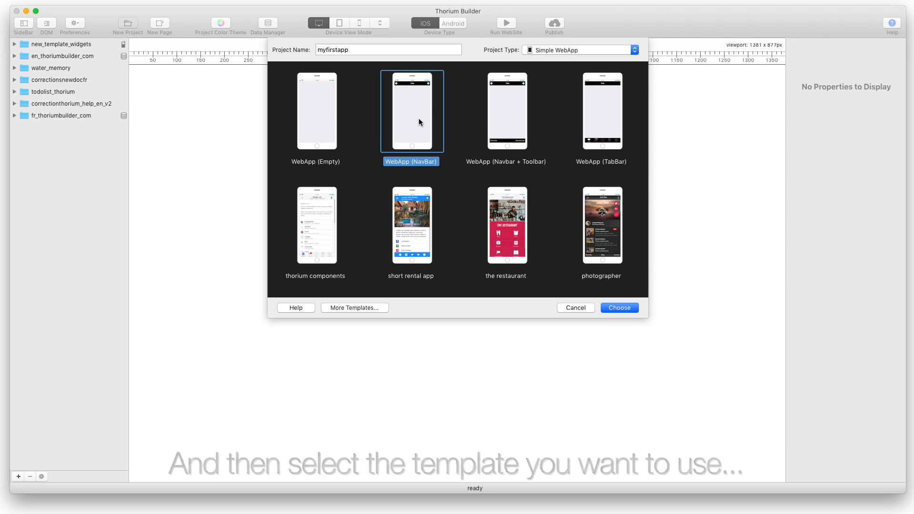
{"action": "left_click", "coordinate": [619, 308]}
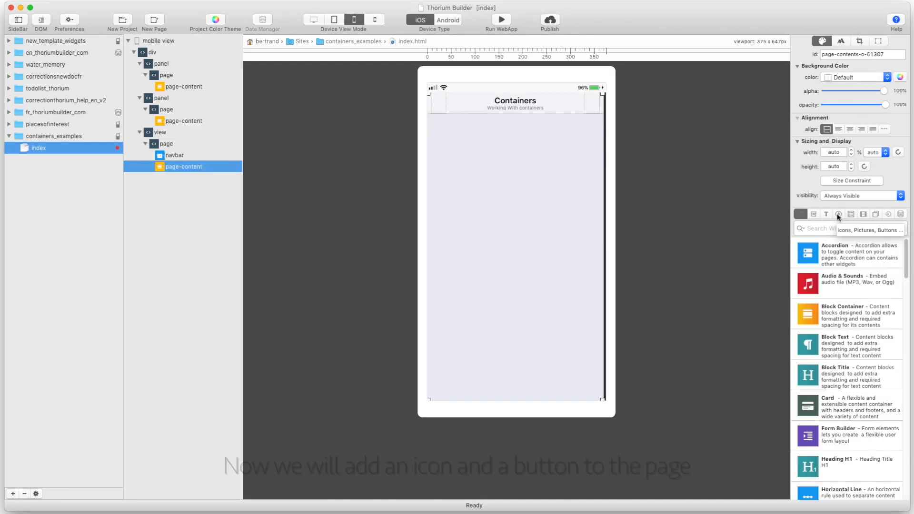
{"action": "left_click", "coordinate": [838, 213]}
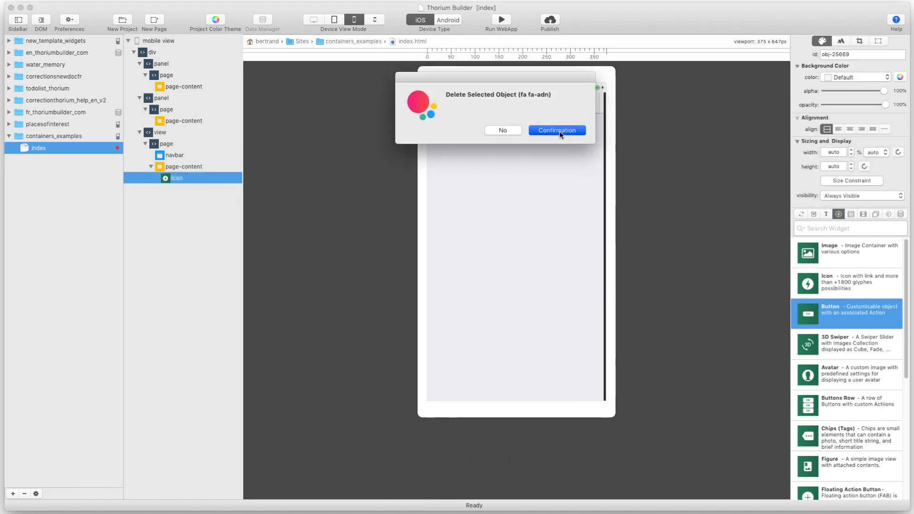
{"action": "left_click", "coordinate": [555, 130]}
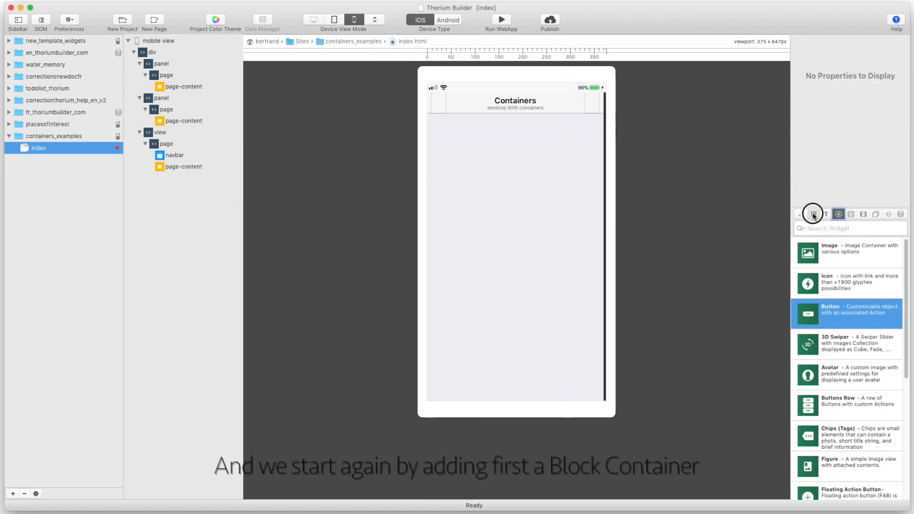
Add a Block Container from the Layout widgets, then bring up the Icons, Pictures, Buttons widgets.
{"action": "left_click", "coordinate": [814, 214]}
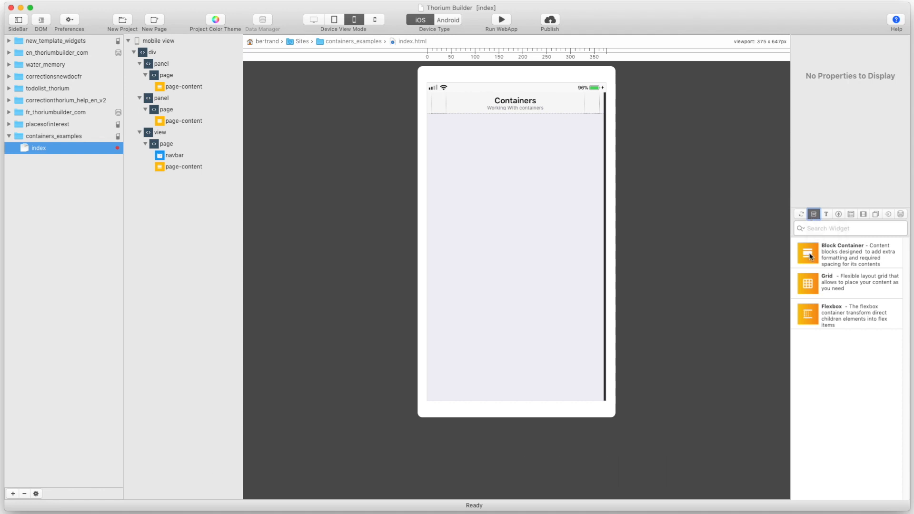
{"action": "left_click", "coordinate": [846, 254]}
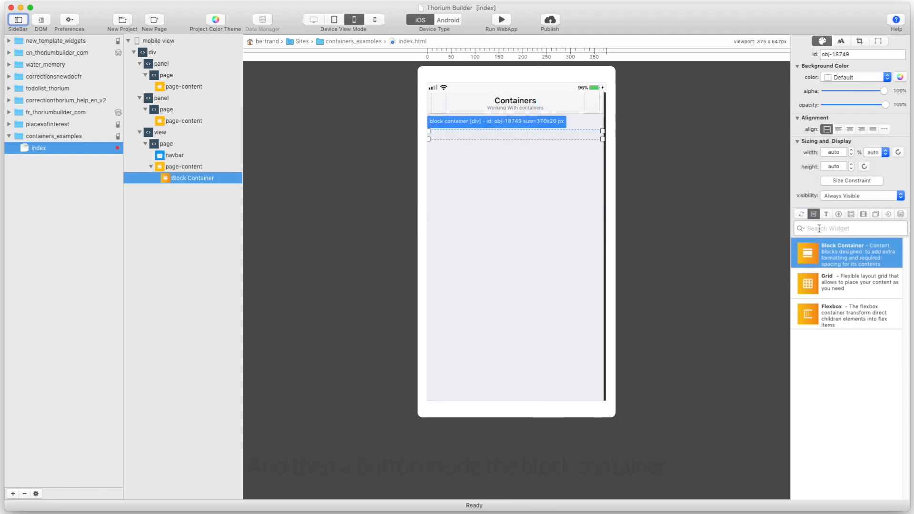
{"action": "mouse_move", "coordinate": [826, 214]}
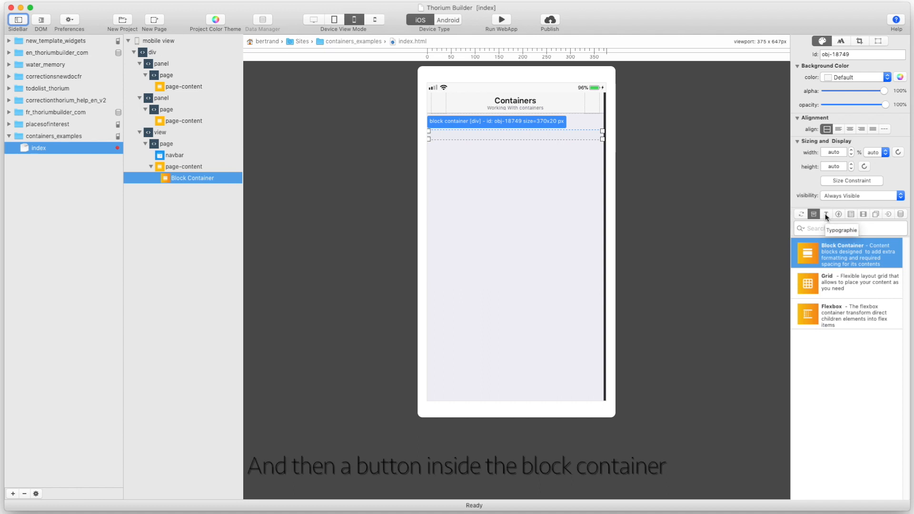
{"action": "left_click", "coordinate": [839, 214]}
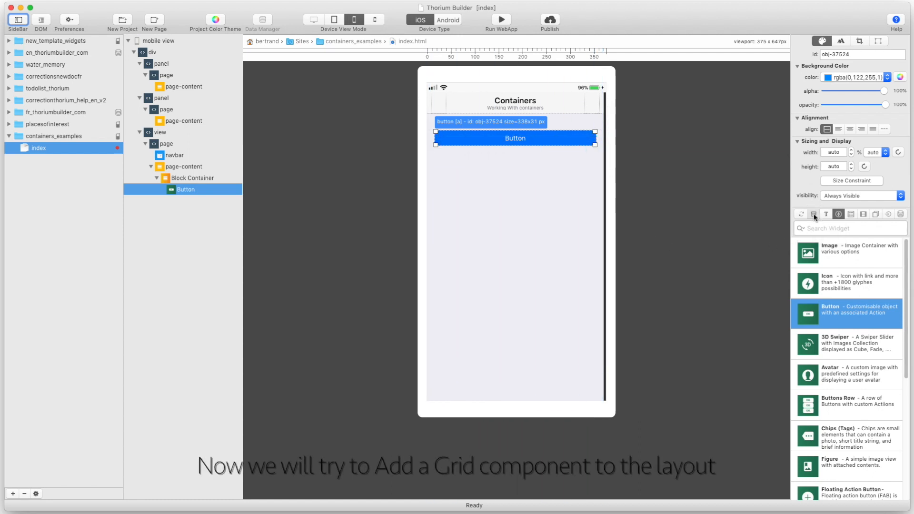
Place a Grid below the block container and confirm its two default columns.
{"action": "left_click", "coordinate": [814, 213]}
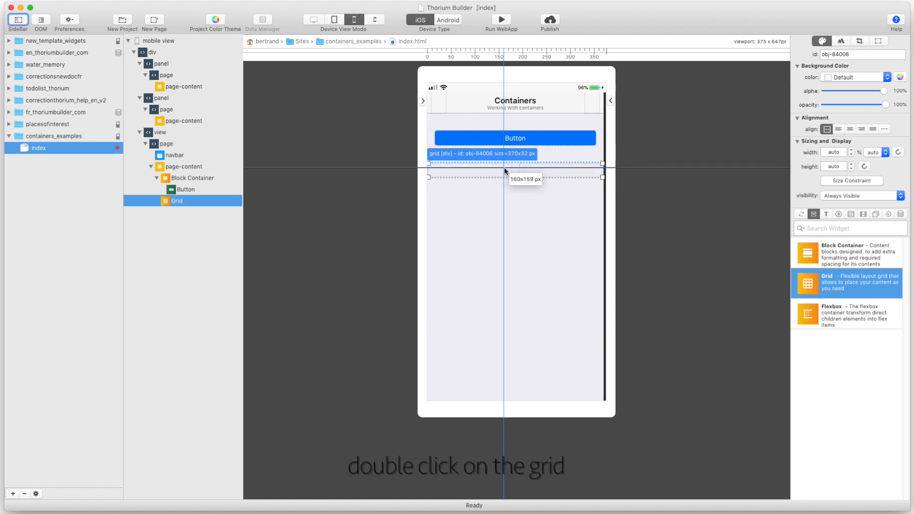
{"action": "double_click", "coordinate": [515, 169]}
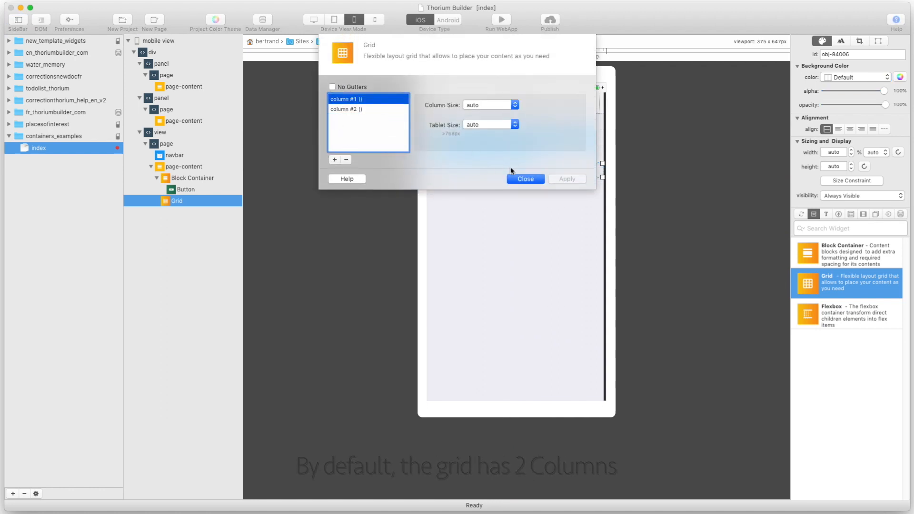
{"action": "left_click", "coordinate": [525, 179]}
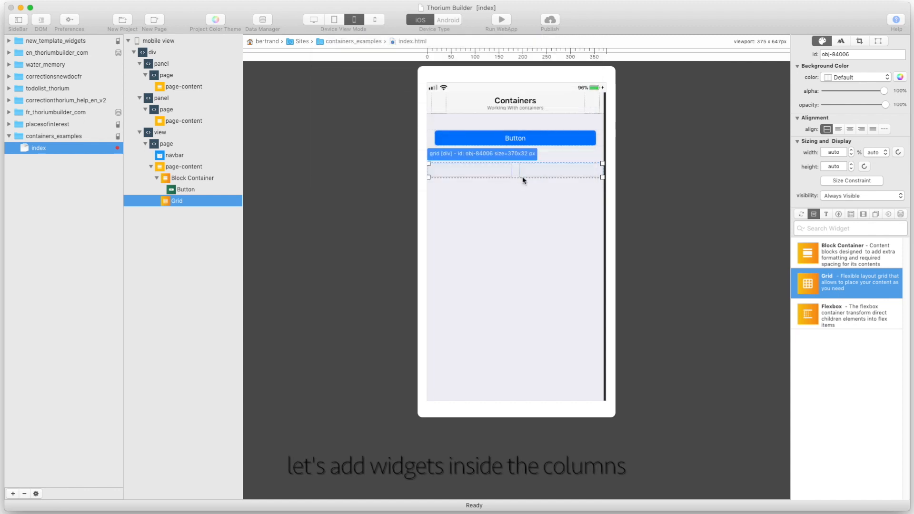
Put a button and an icon in the grid and center-align the grid's contents.
{"action": "left_click", "coordinate": [839, 214]}
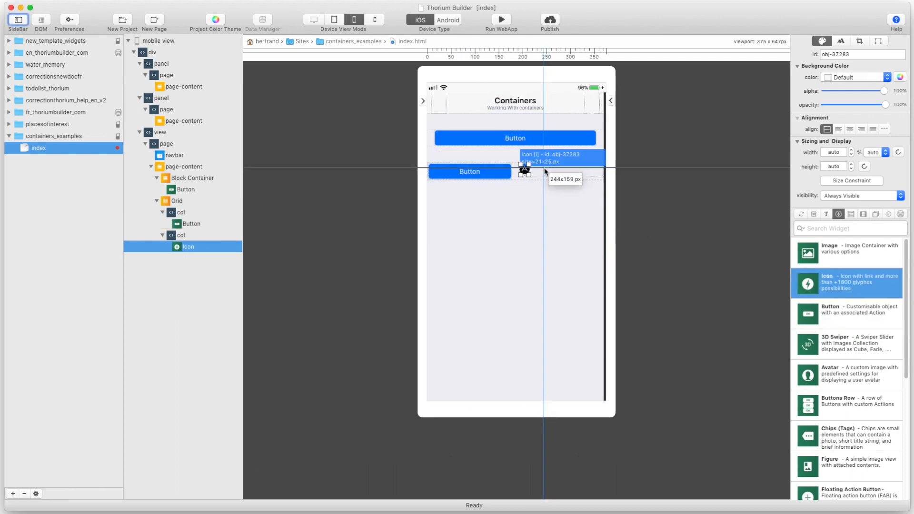
{"action": "left_click", "coordinate": [176, 201]}
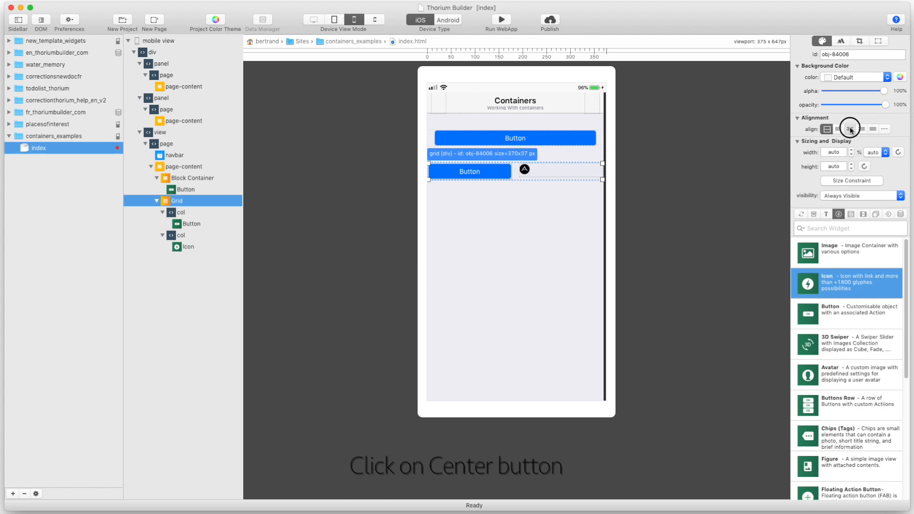
{"action": "left_click", "coordinate": [851, 129]}
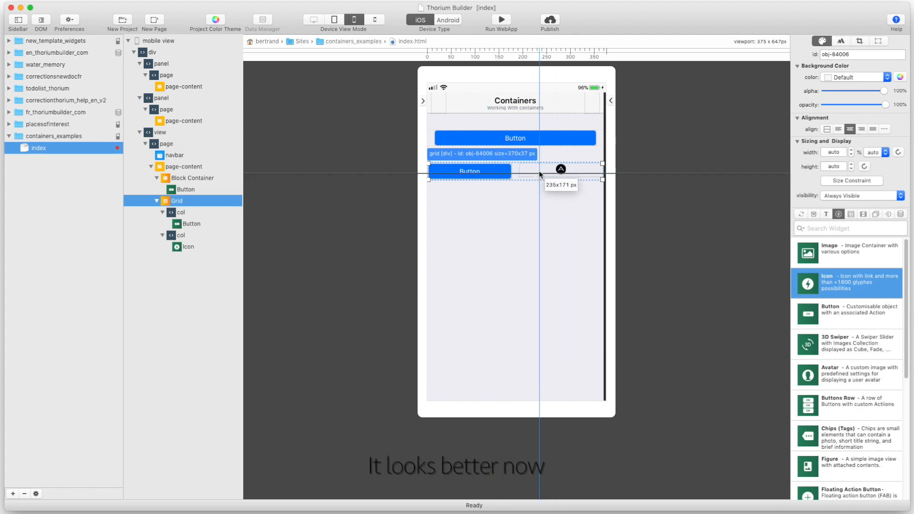
{"action": "left_click", "coordinate": [184, 166]}
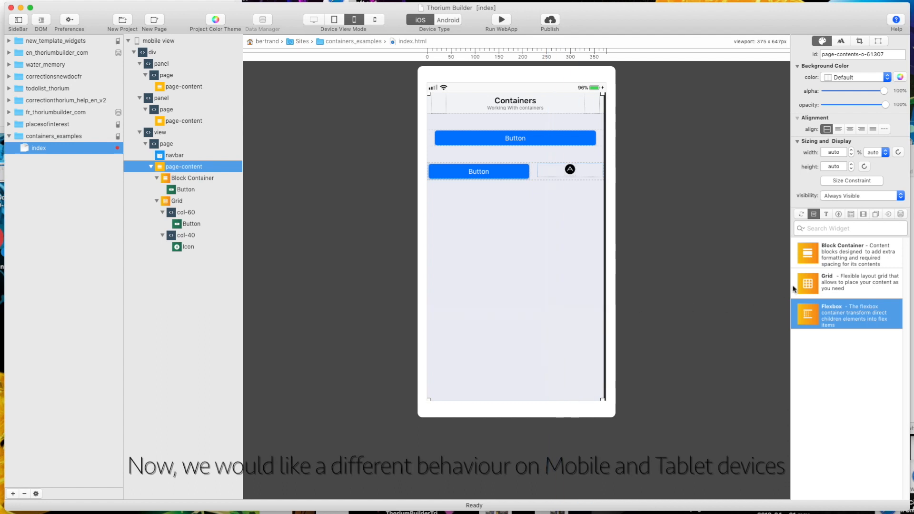
Add a new block container with a grid and open the grid's column settings.
{"action": "left_click", "coordinate": [845, 281]}
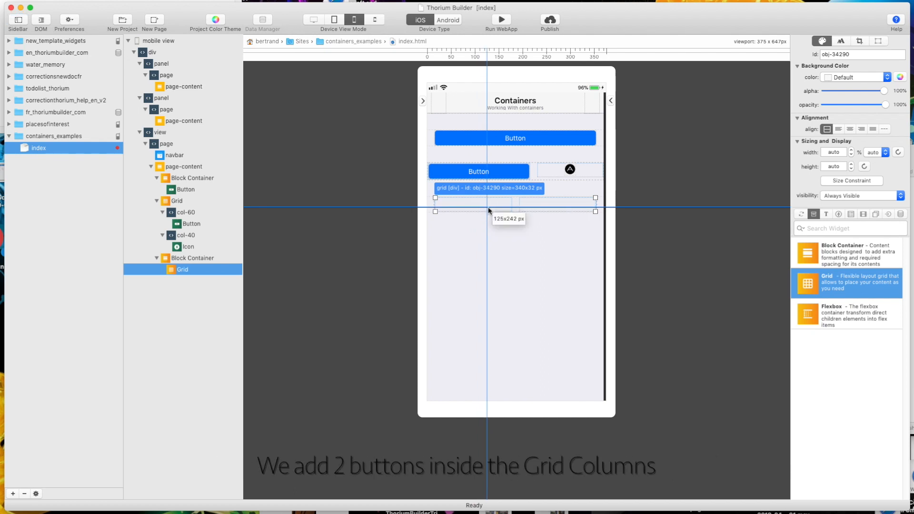
{"action": "mouse_move", "coordinate": [839, 214]}
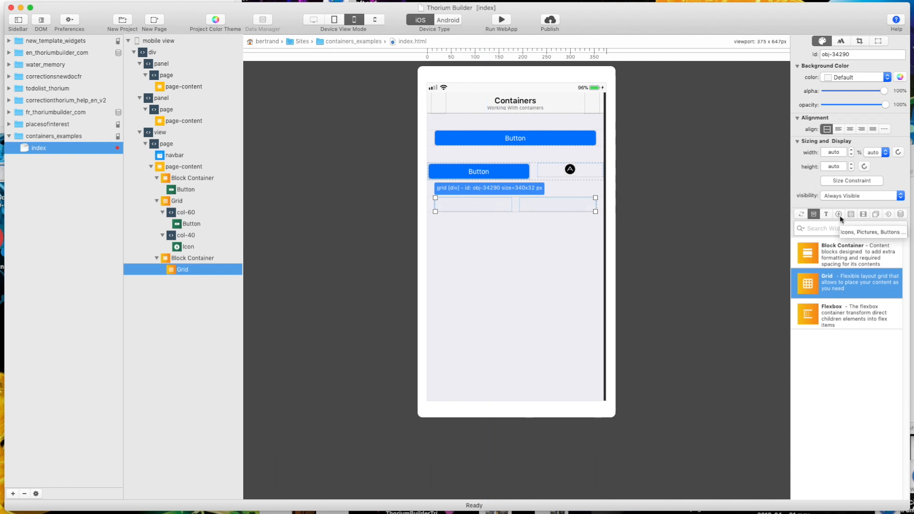
{"action": "left_click", "coordinate": [558, 205]}
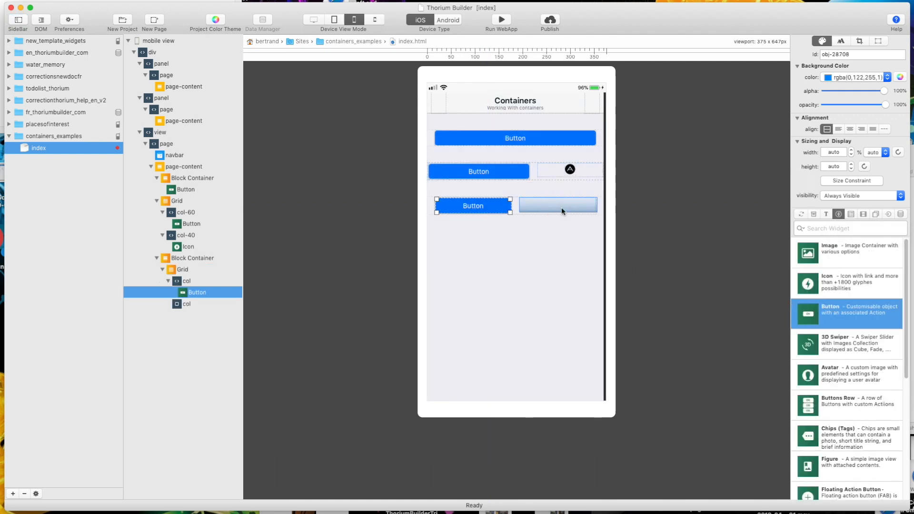
{"action": "double_click", "coordinate": [556, 205]}
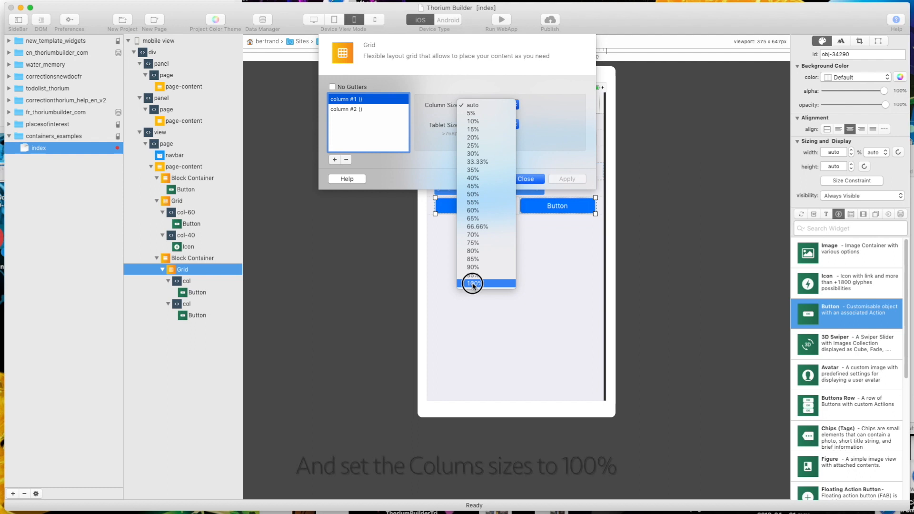
Set both grid columns to 100% Column Size and 50% Tablet Size, and apply.
{"action": "left_click", "coordinate": [472, 284]}
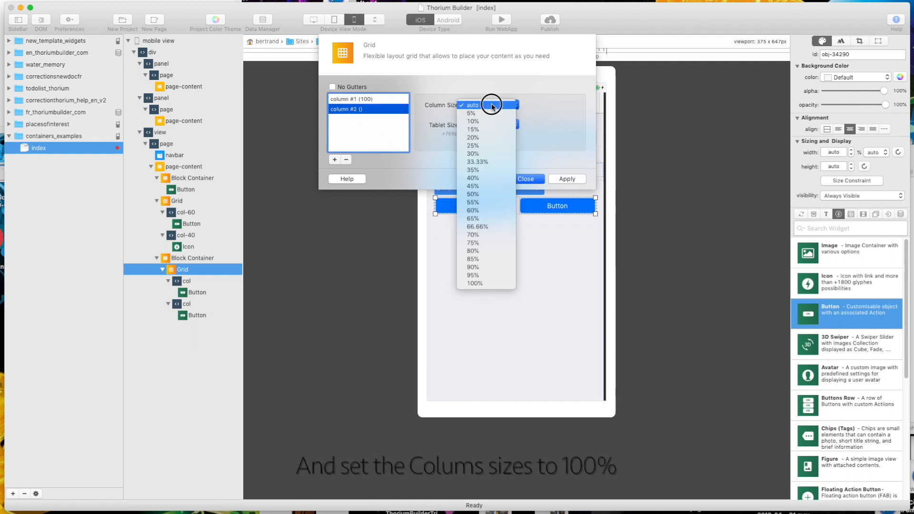
{"action": "left_click", "coordinate": [475, 283]}
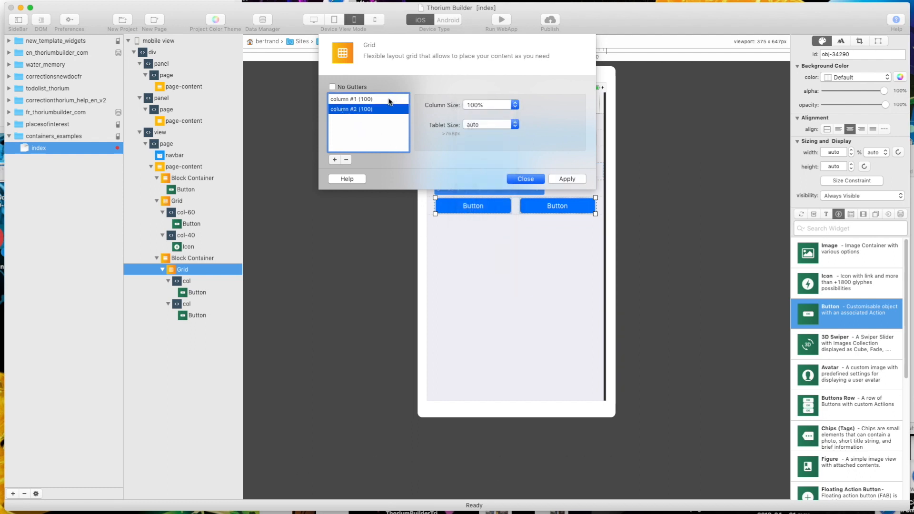
{"action": "left_click", "coordinate": [488, 125]}
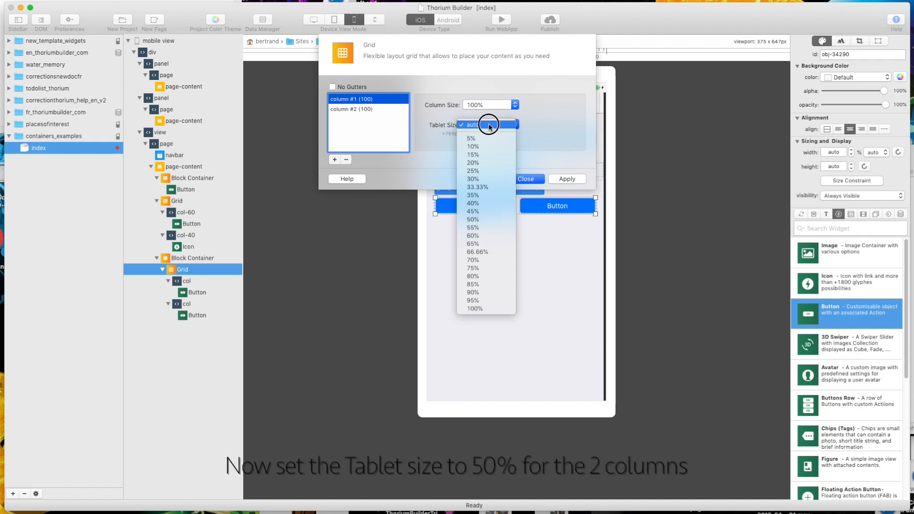
{"action": "left_click", "coordinate": [471, 219]}
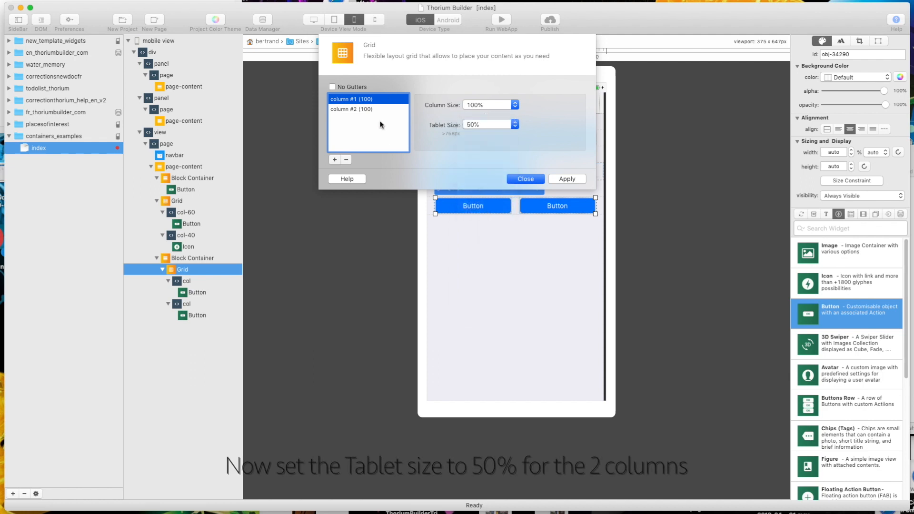
{"action": "left_click", "coordinate": [490, 124]}
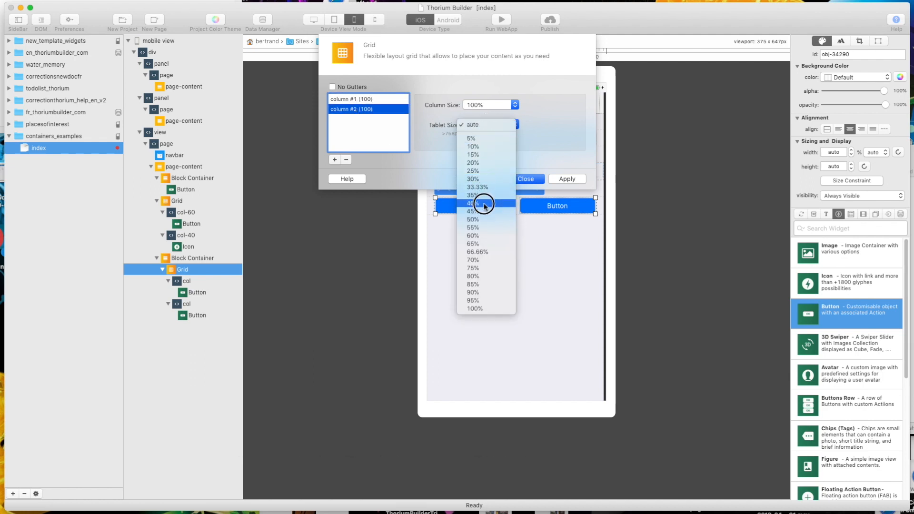
{"action": "left_click", "coordinate": [472, 219]}
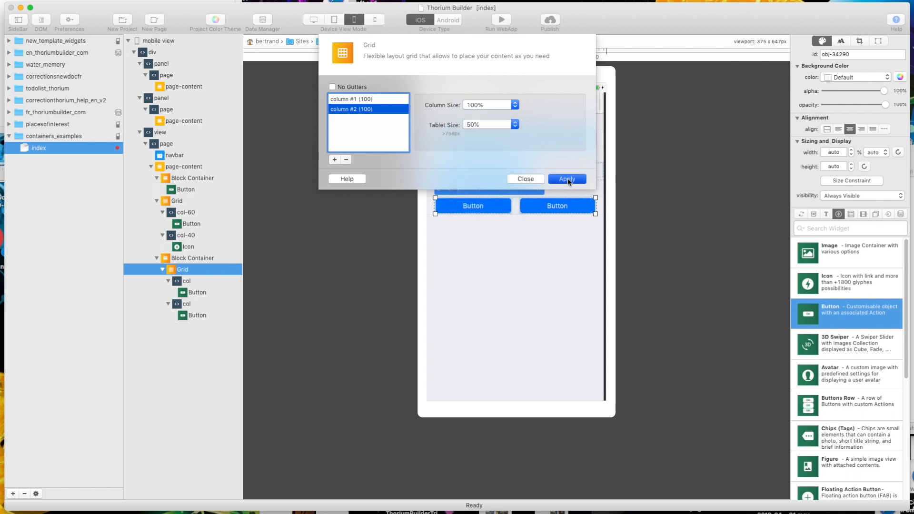
{"action": "left_click", "coordinate": [566, 179]}
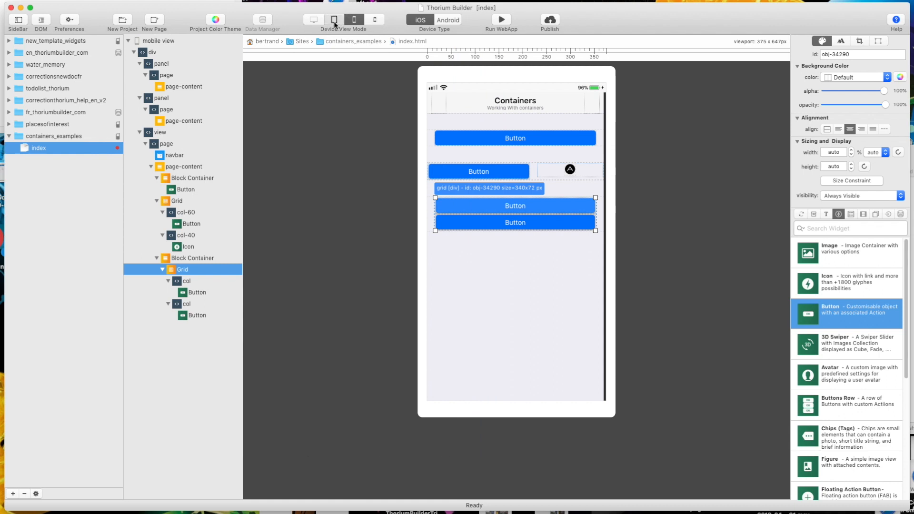
{"action": "left_click", "coordinate": [333, 19]}
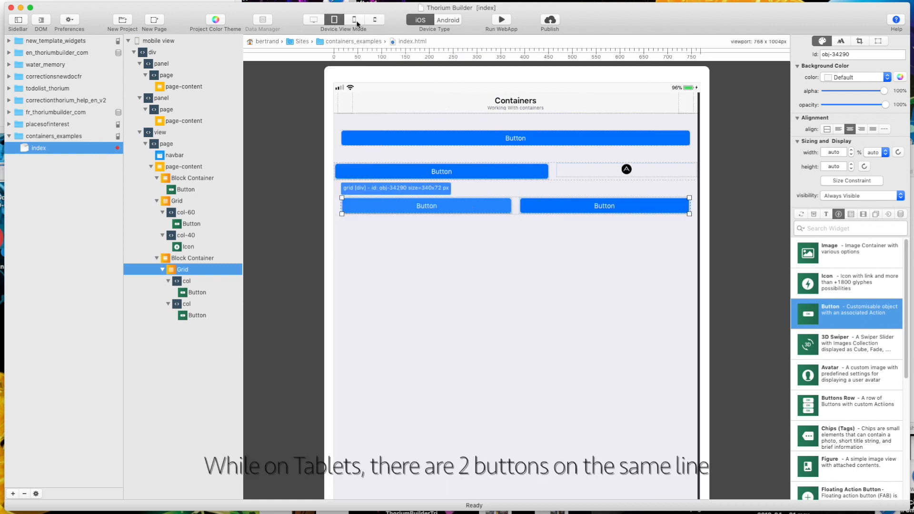
{"action": "left_click", "coordinate": [356, 19]}
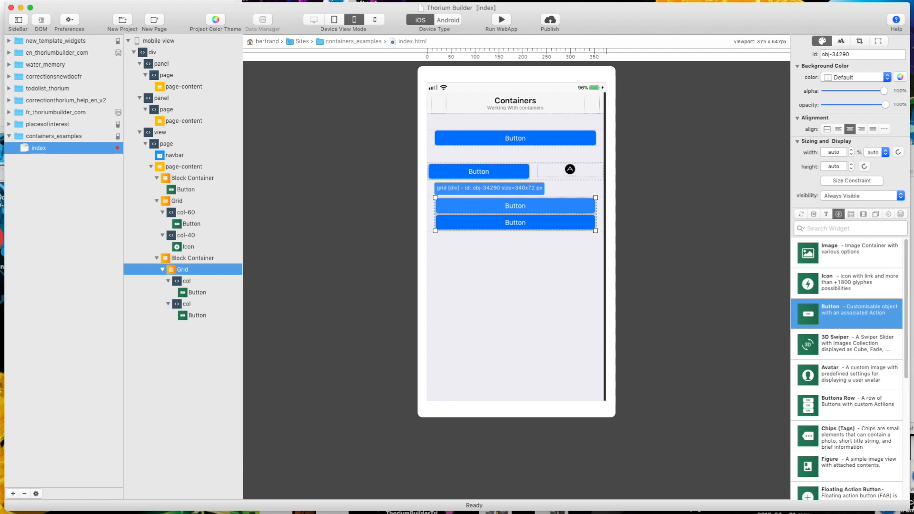
{"action": "left_click", "coordinate": [185, 167]}
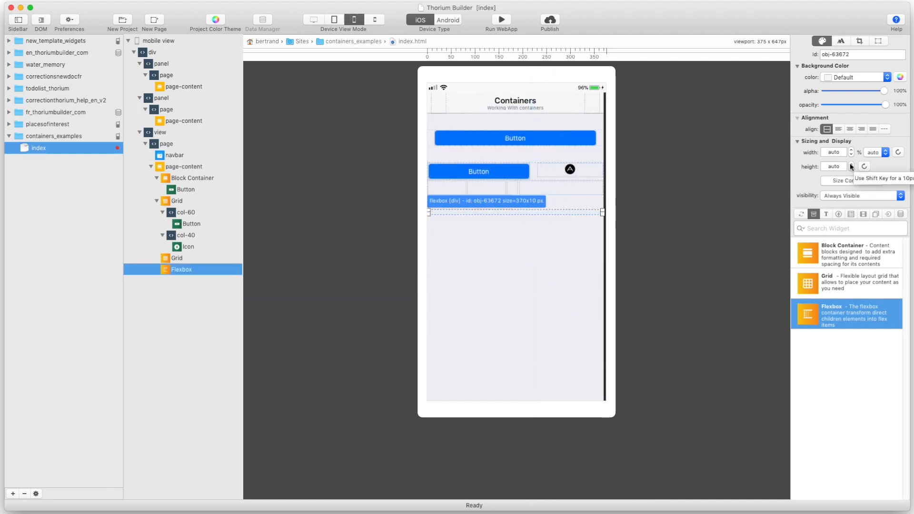
Make the flexbox 200px tall with a bg-white background and add a button to it.
{"action": "left_click", "coordinate": [851, 164]}
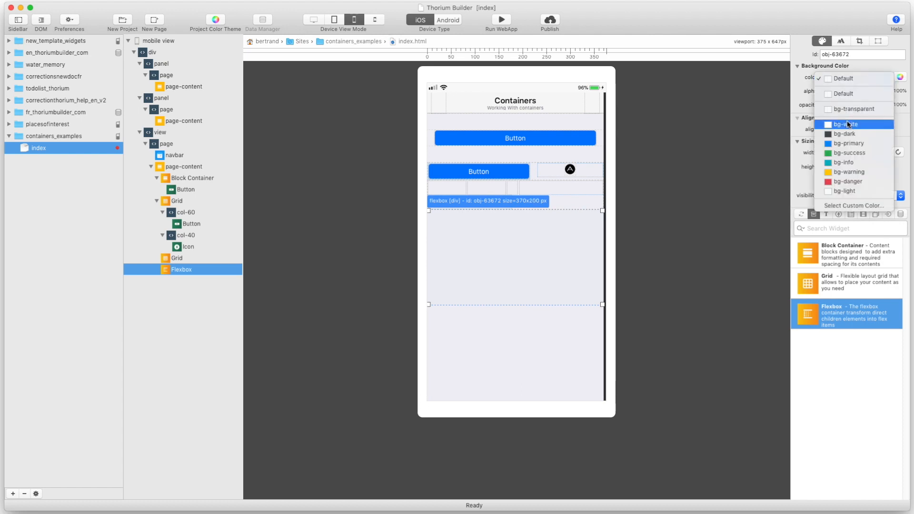
{"action": "left_click", "coordinate": [844, 124]}
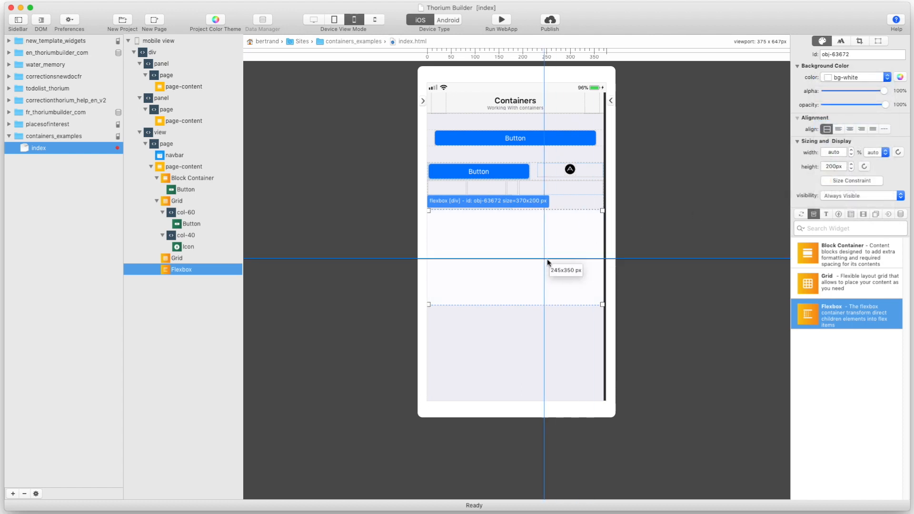
{"action": "left_click", "coordinate": [839, 214]}
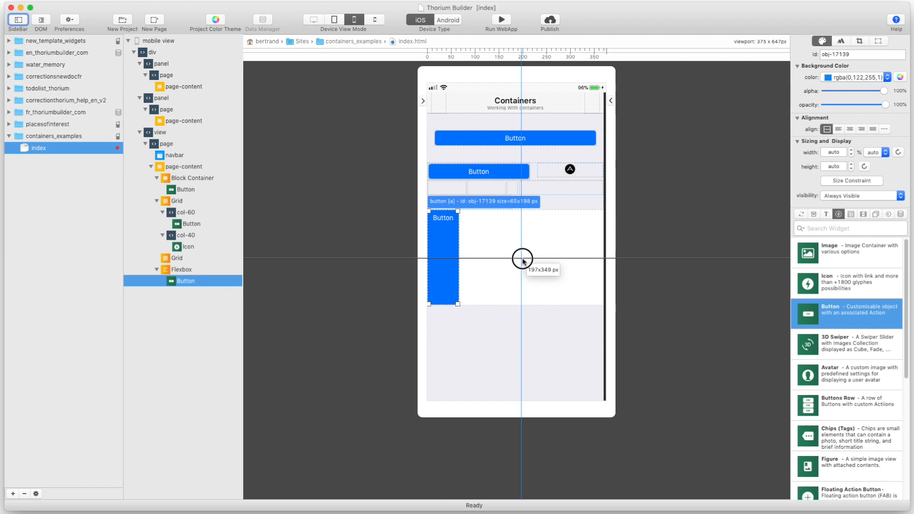
{"action": "left_click", "coordinate": [181, 269]}
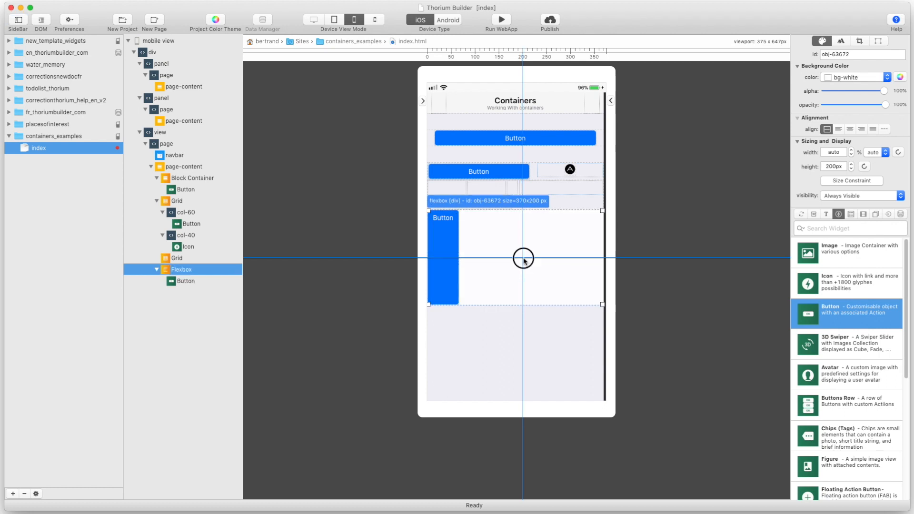
{"action": "double_click", "coordinate": [523, 259]}
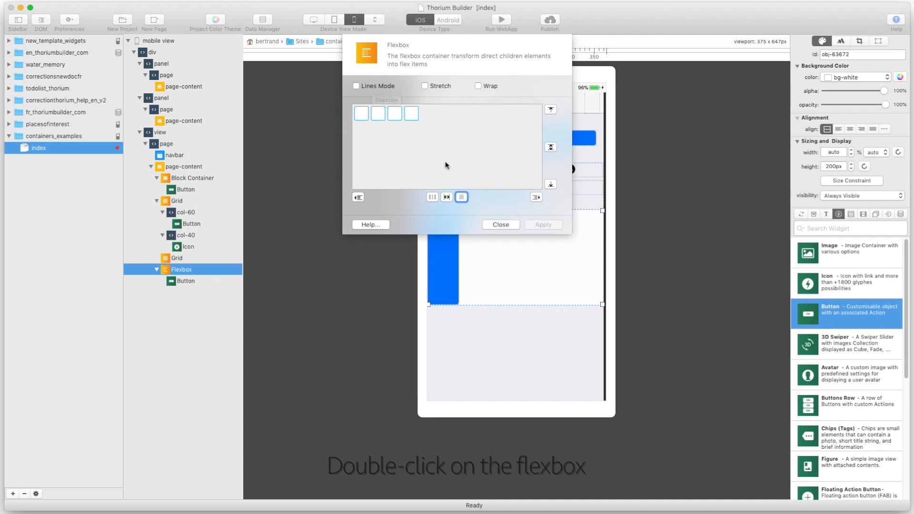
Apply vertical and horizontal center alignment in the Flexbox dialog and close it.
{"action": "left_click", "coordinate": [550, 148]}
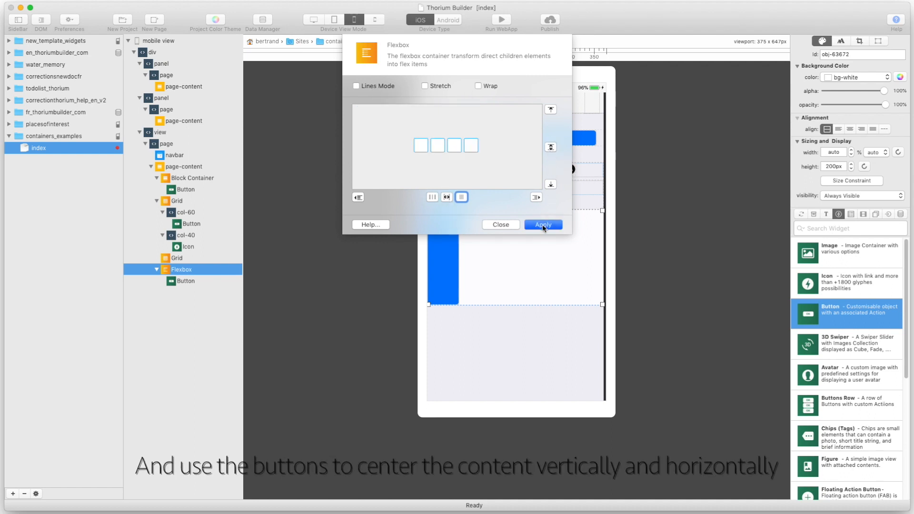
{"action": "left_click", "coordinate": [542, 224]}
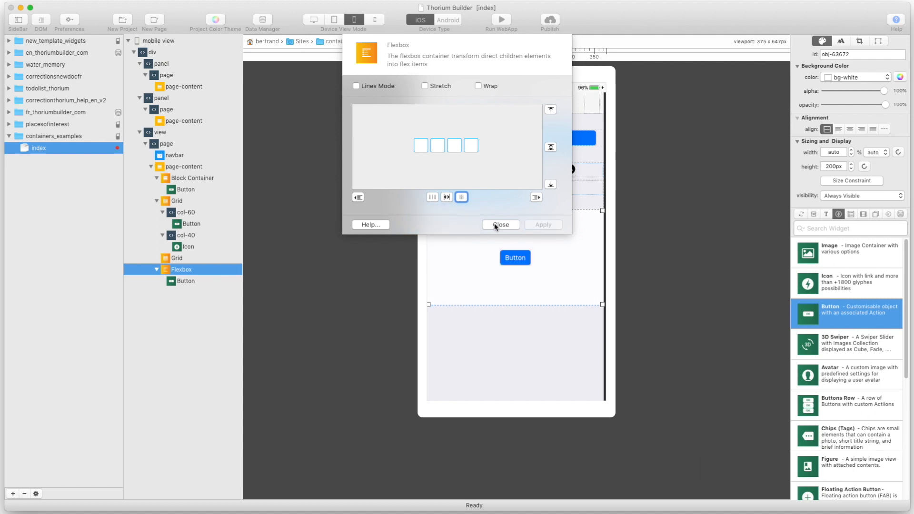
{"action": "left_click", "coordinate": [501, 225]}
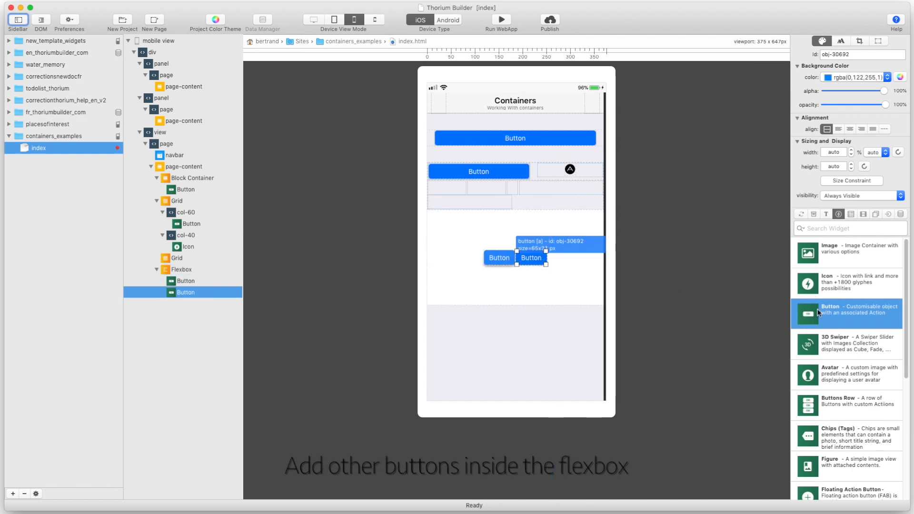
Drop another Button widget into the flexbox.
{"action": "left_click", "coordinate": [182, 268]}
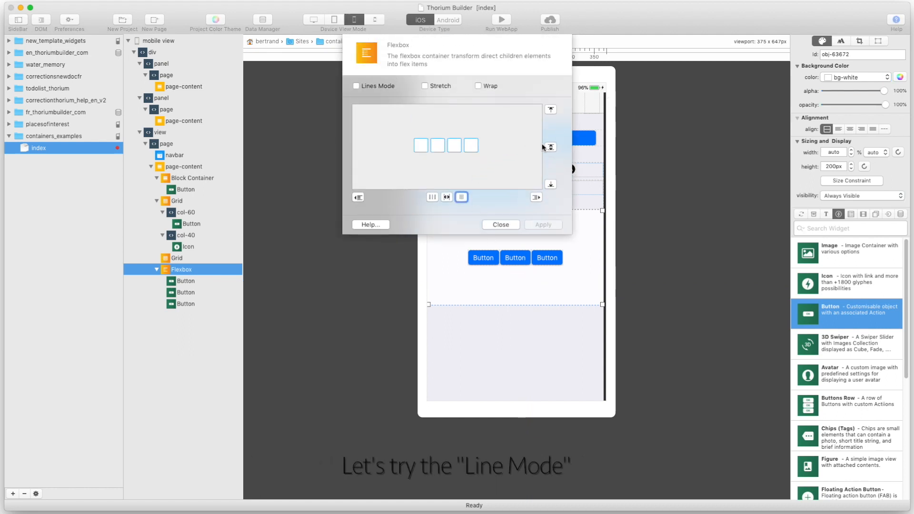
Enable Lines Mode with horizontal centering so the three buttons stack vertically.
{"action": "left_click", "coordinate": [356, 86]}
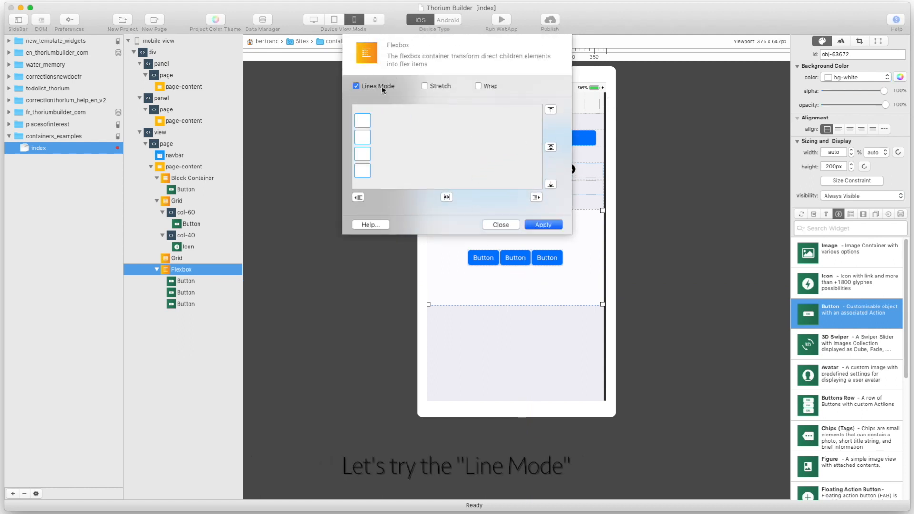
{"action": "left_click", "coordinate": [446, 197]}
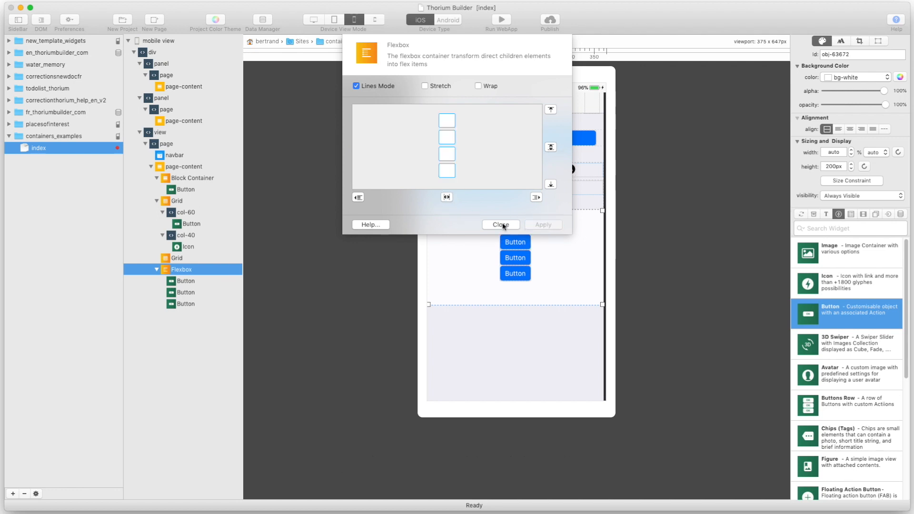
{"action": "left_click", "coordinate": [499, 226]}
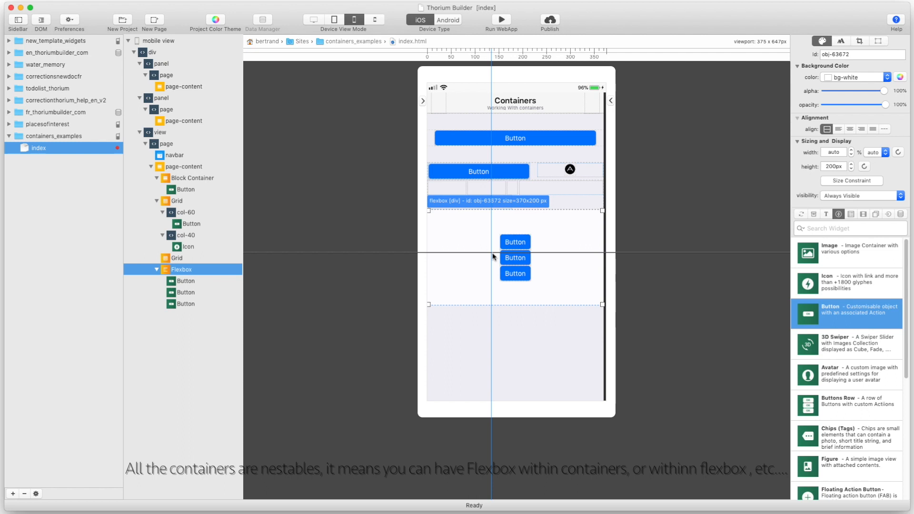
{"action": "mouse_move", "coordinate": [757, 318]}
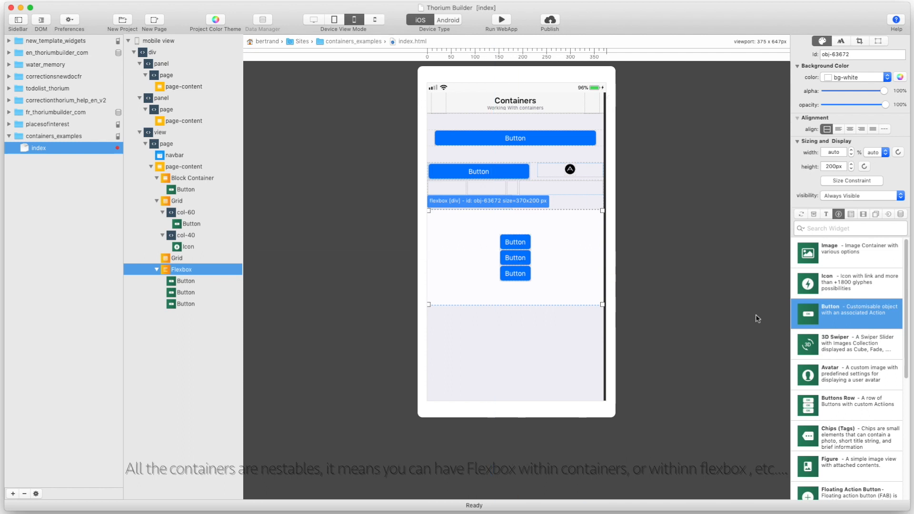
{"action": "mouse_move", "coordinate": [761, 318]}
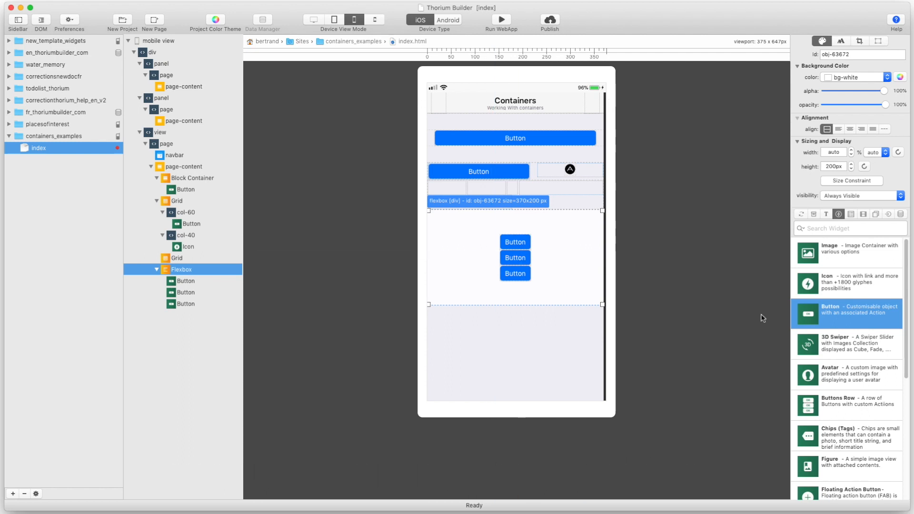